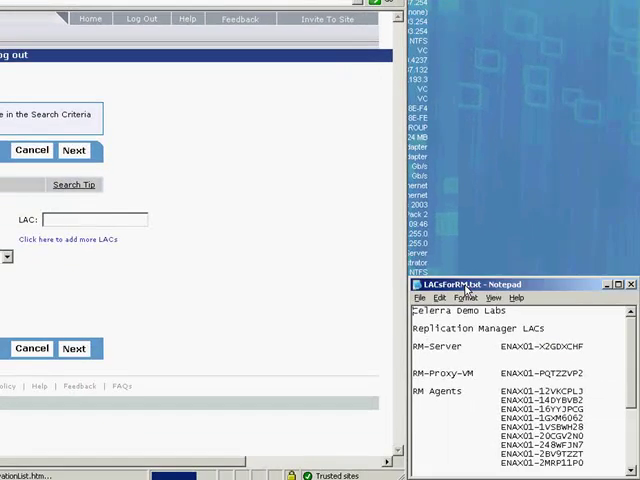
# Step: Find the RM-Server activation code in the LACsForRM Notepad file
pyautogui.doubleClick(538, 346)
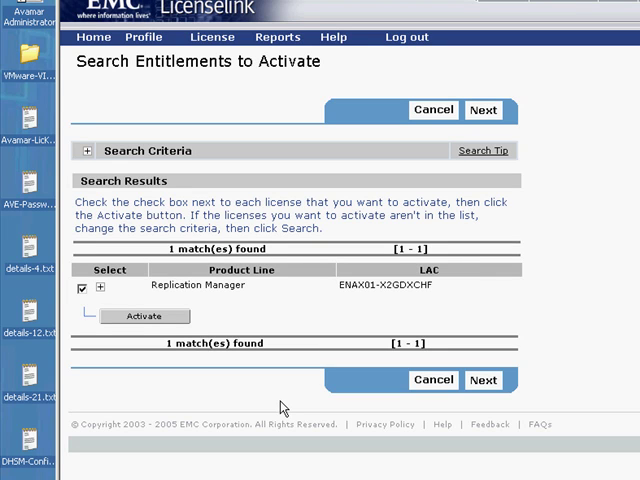
pyautogui.moveTo(217, 371)
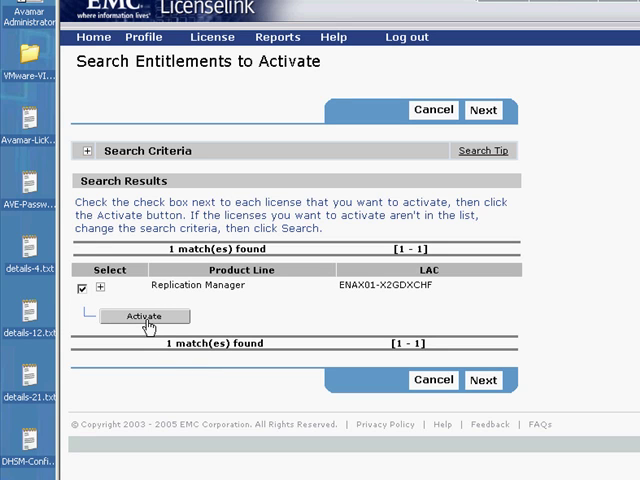
# Step: Activate the checked Replication Manager entitlement to reach Activation Details
pyautogui.click(144, 316)
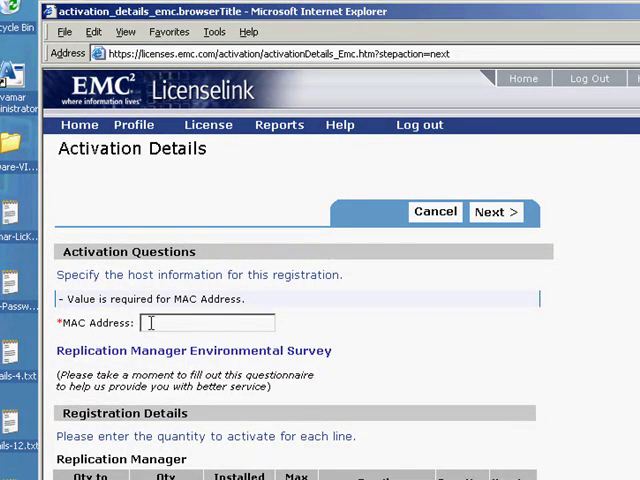
pyautogui.write('00')
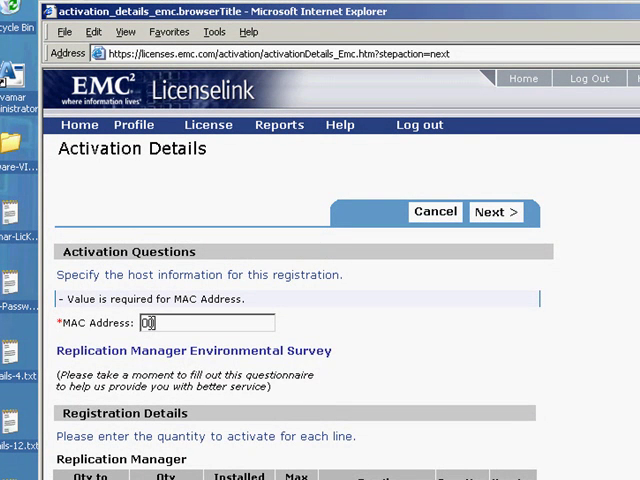
pyautogui.write('-50-56')
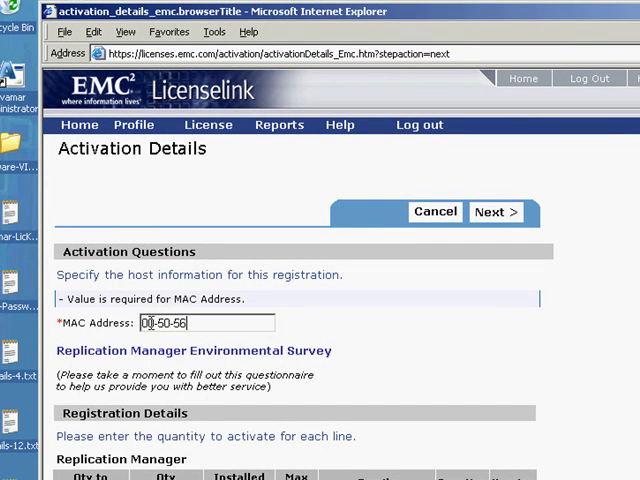
pyautogui.write('-9')
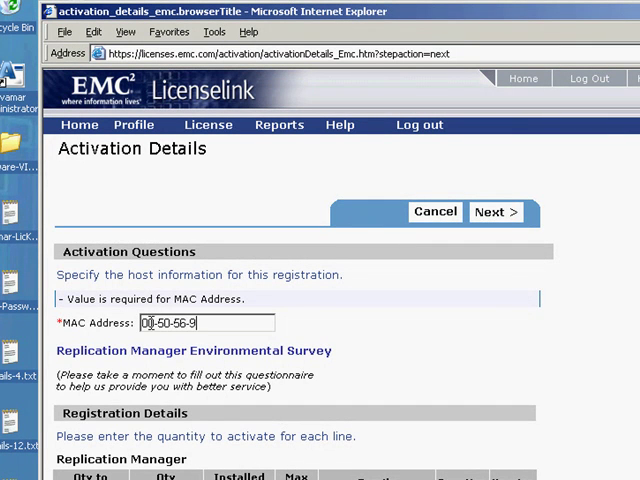
pyautogui.write('6-')
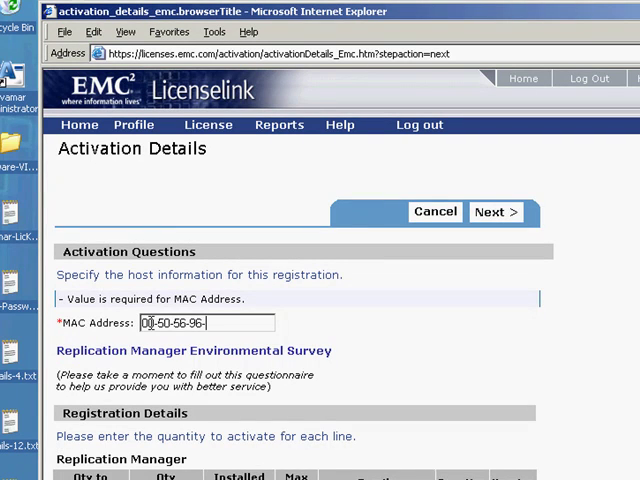
pyautogui.write('02-')
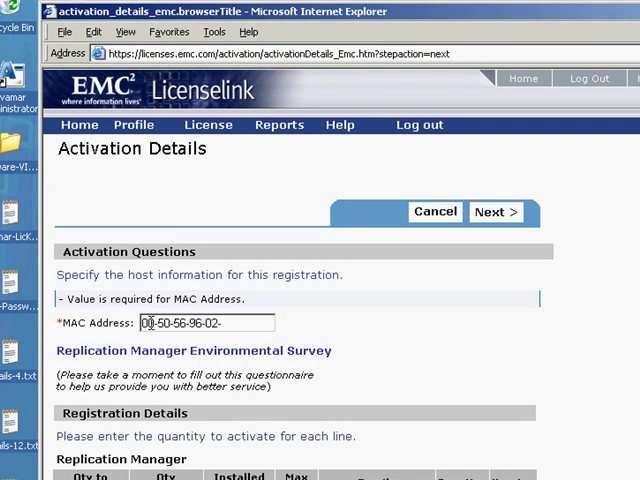
pyautogui.write('A')
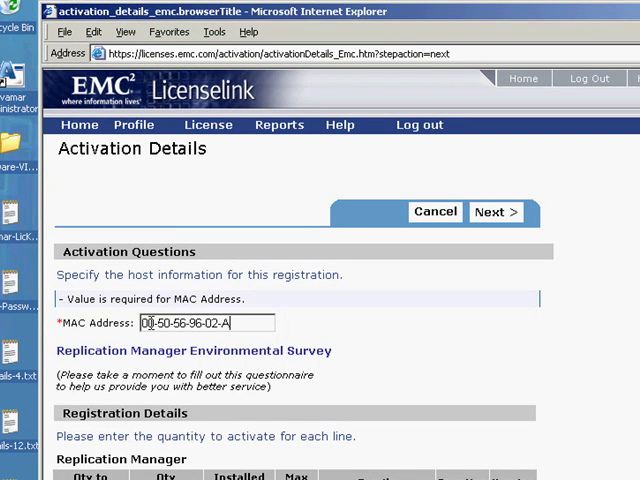
pyautogui.write('5')
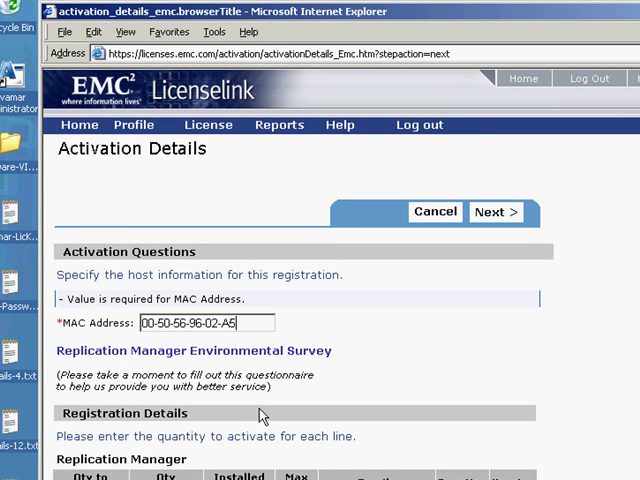
pyautogui.scroll(-3)
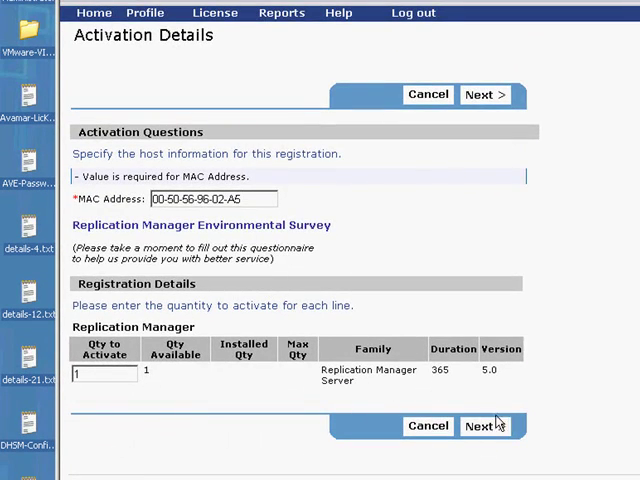
pyautogui.click(482, 425)
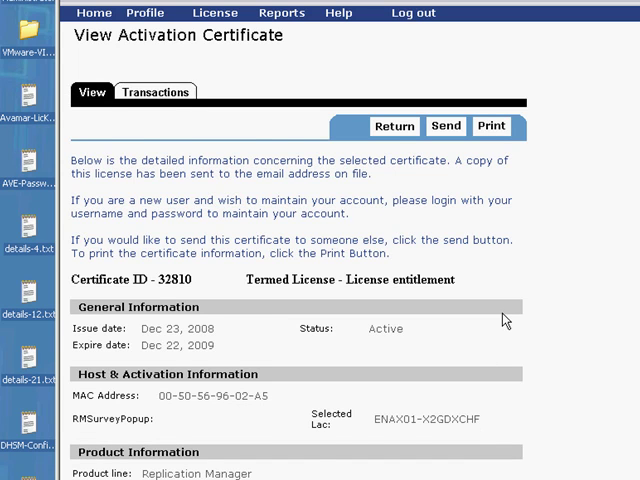
pyautogui.scroll(-3)
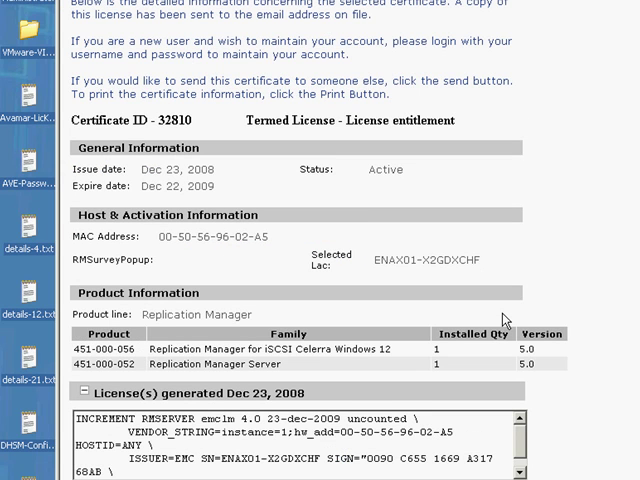
pyautogui.scroll(-3)
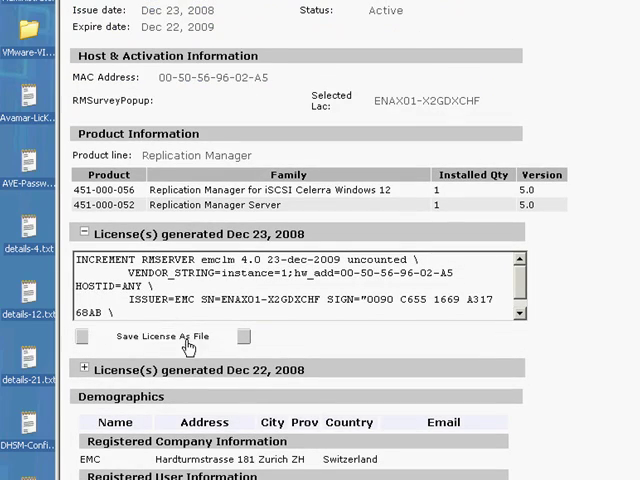
# Step: Save the license file ACTIVATION_KEY_22276_1.LIC to the desktop
pyautogui.click(162, 335)
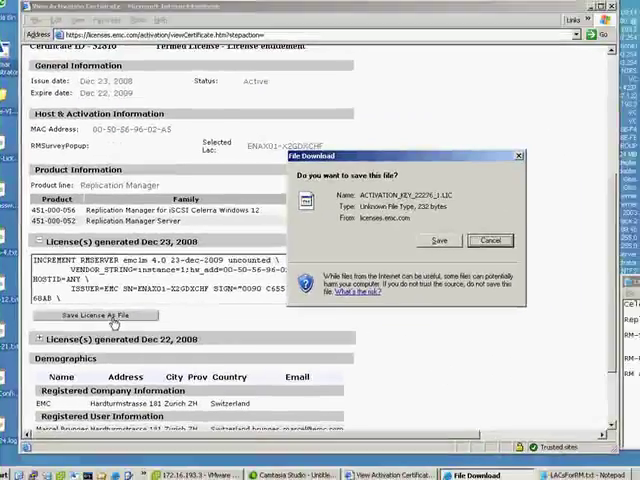
pyautogui.click(439, 240)
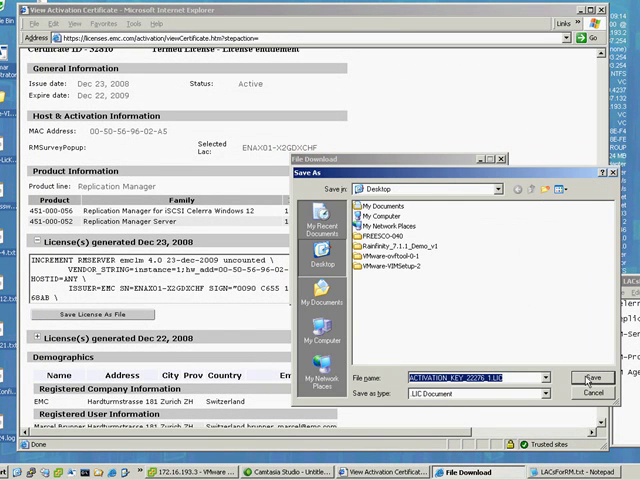
pyautogui.click(592, 378)
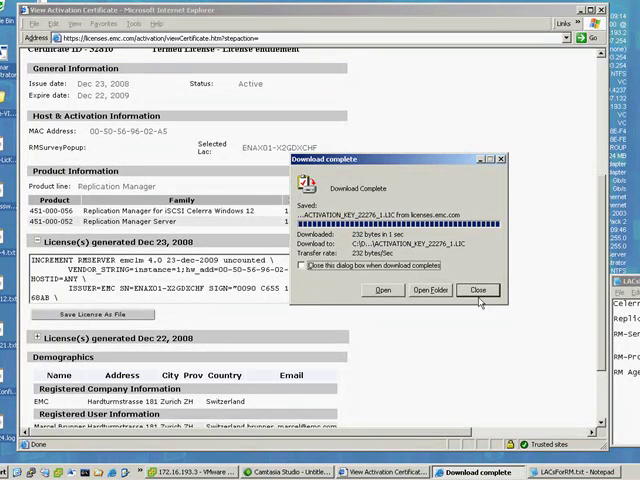